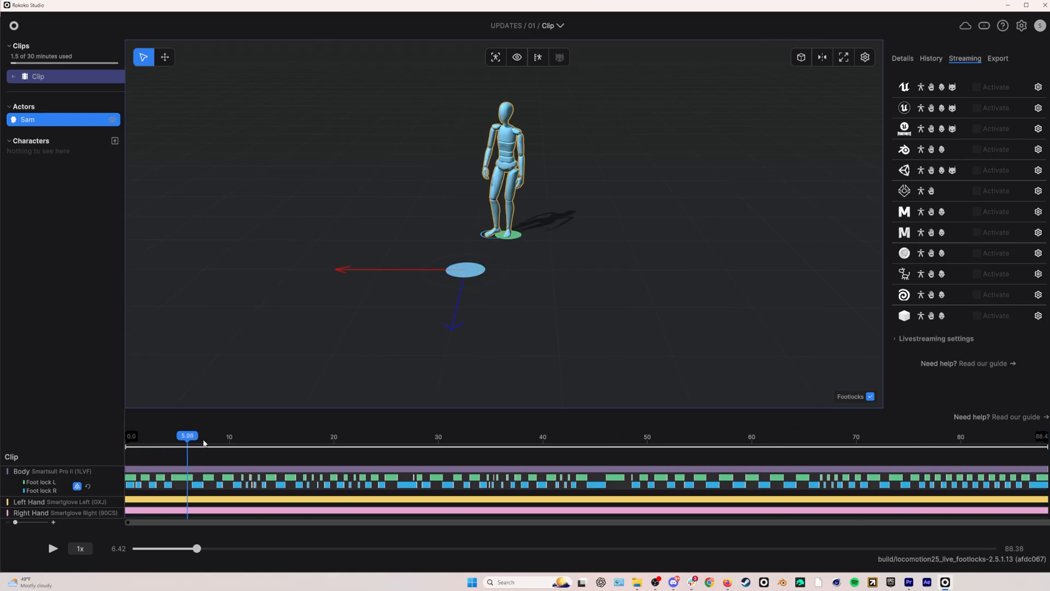
Select the actor so its Body filters, with Auto Drift Fix off, are shown.
left_click(52, 548)
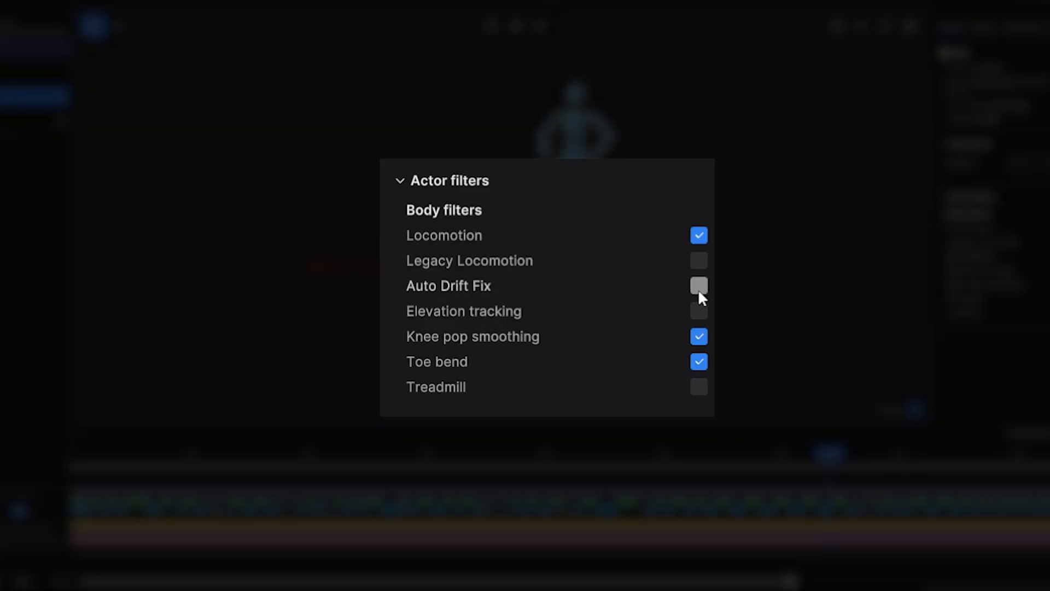
Enable the Auto Drift Fix body filter and play the walking clip to check it.
left_click(699, 286)
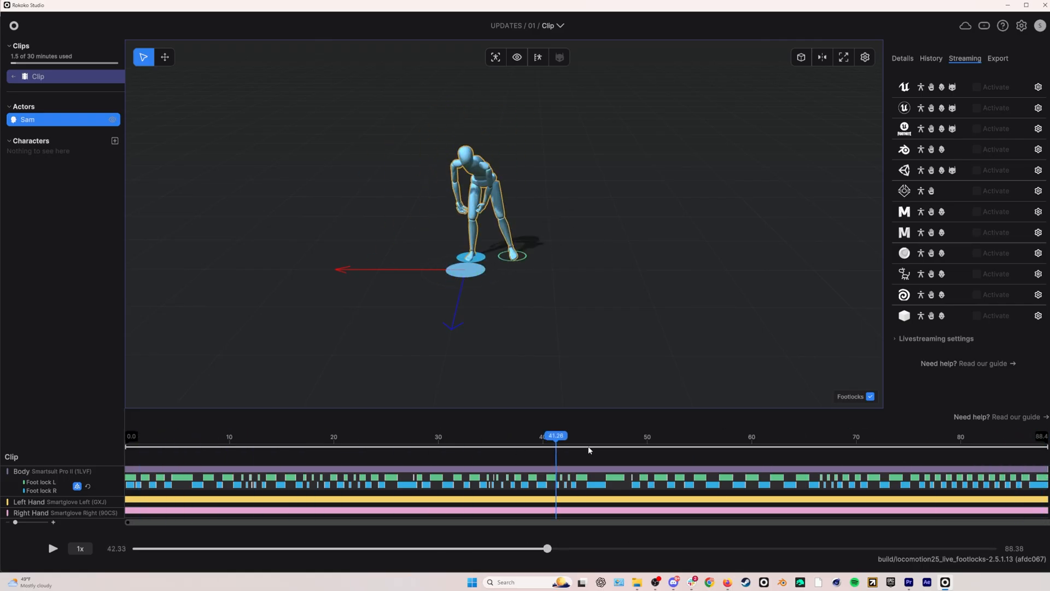
left_click(53, 548)
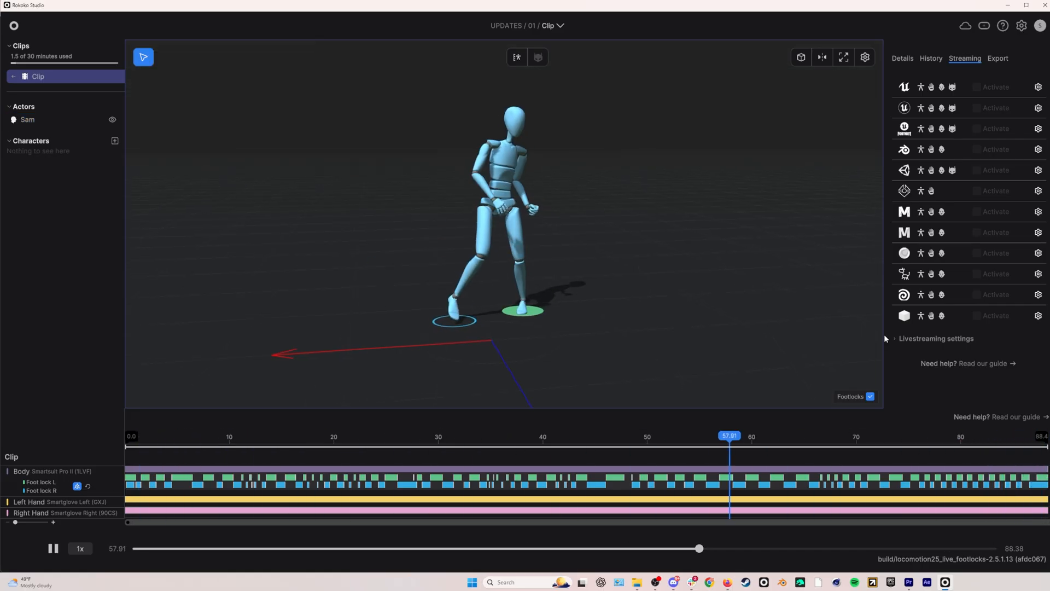